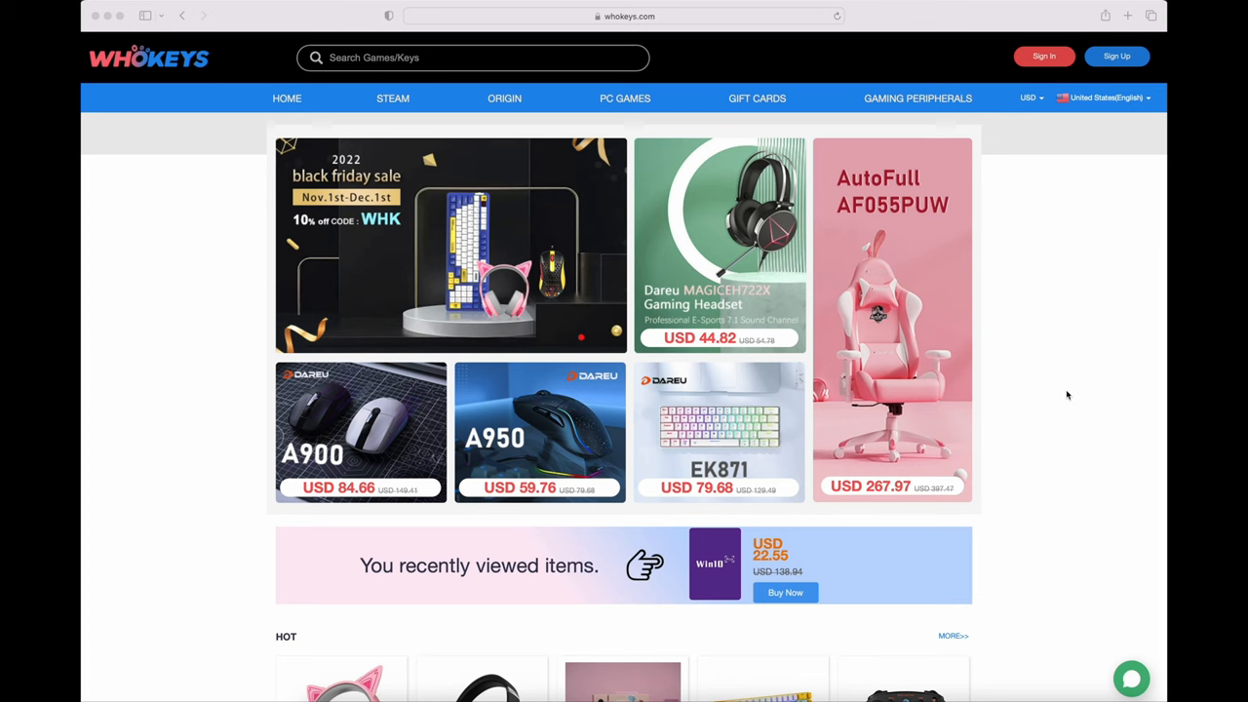
Start a Buy Now order for the Windows 10 Pro OEM key product.
{"action": "scroll", "scroll_direction": "down", "scroll_amount": 3}
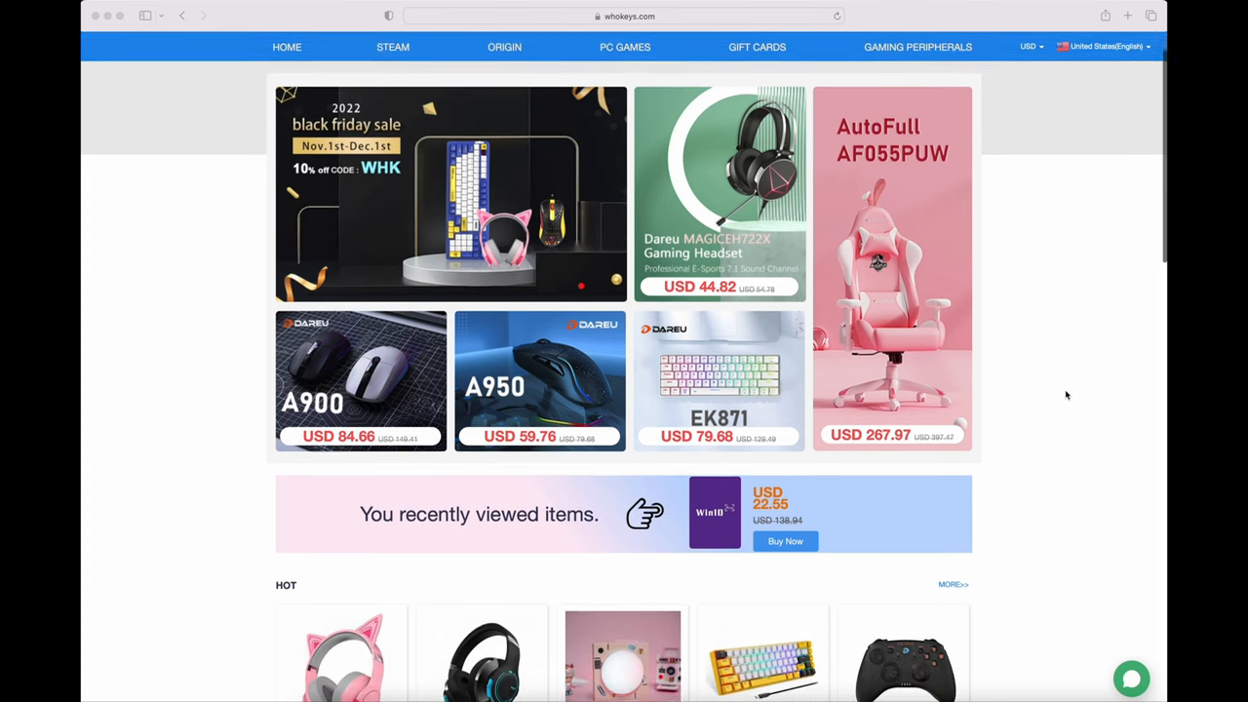
{"action": "left_click", "coordinate": [714, 515]}
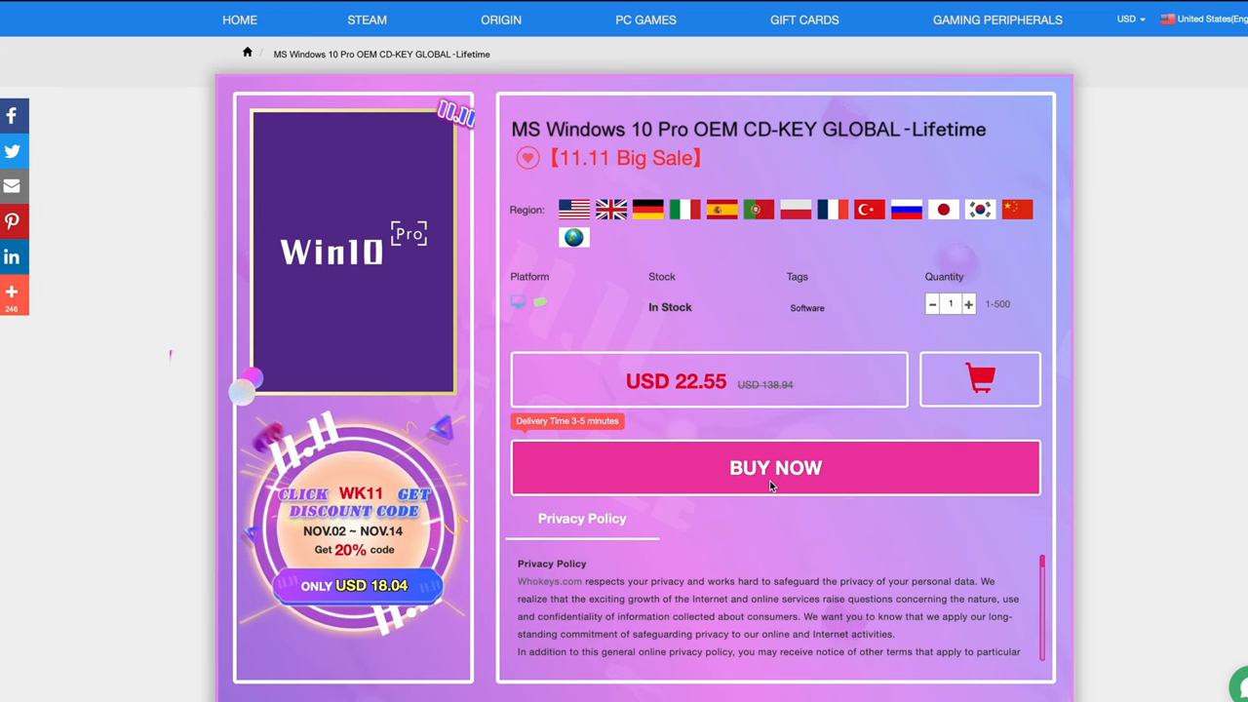
{"action": "left_click", "coordinate": [776, 468]}
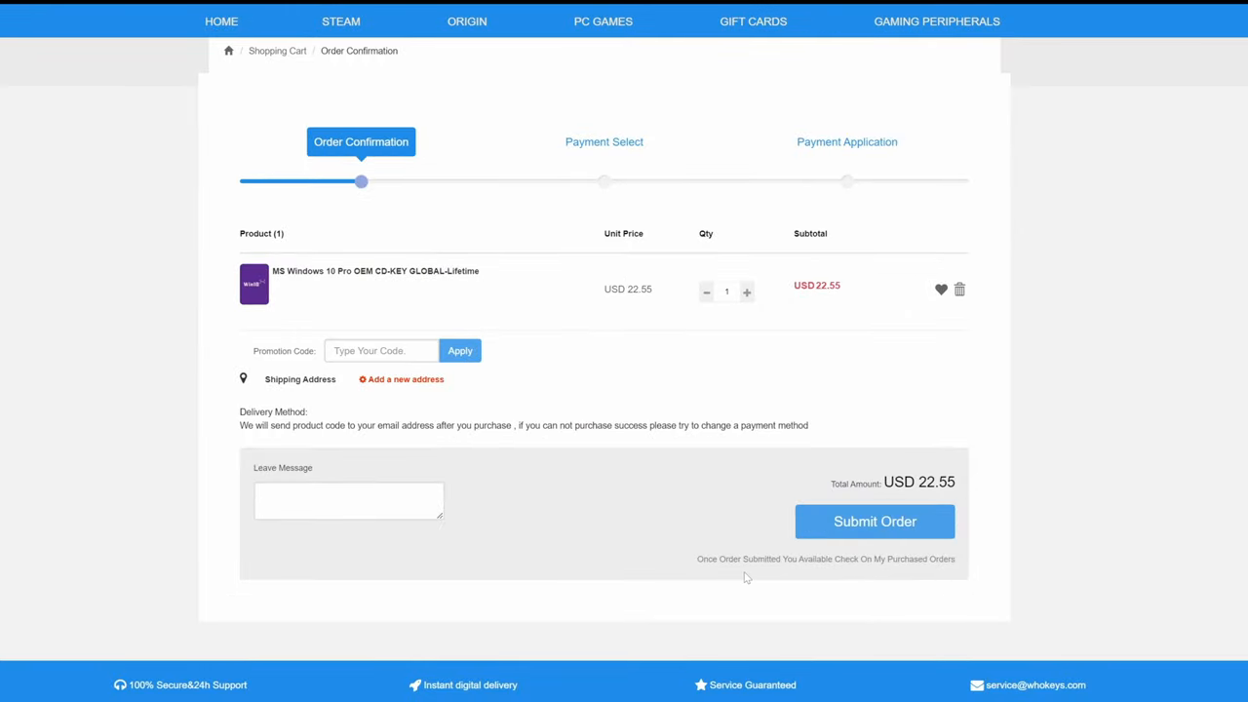
Apply promotion code M25, lowering the order total to USD 16.91.
{"action": "left_click", "coordinate": [380, 351]}
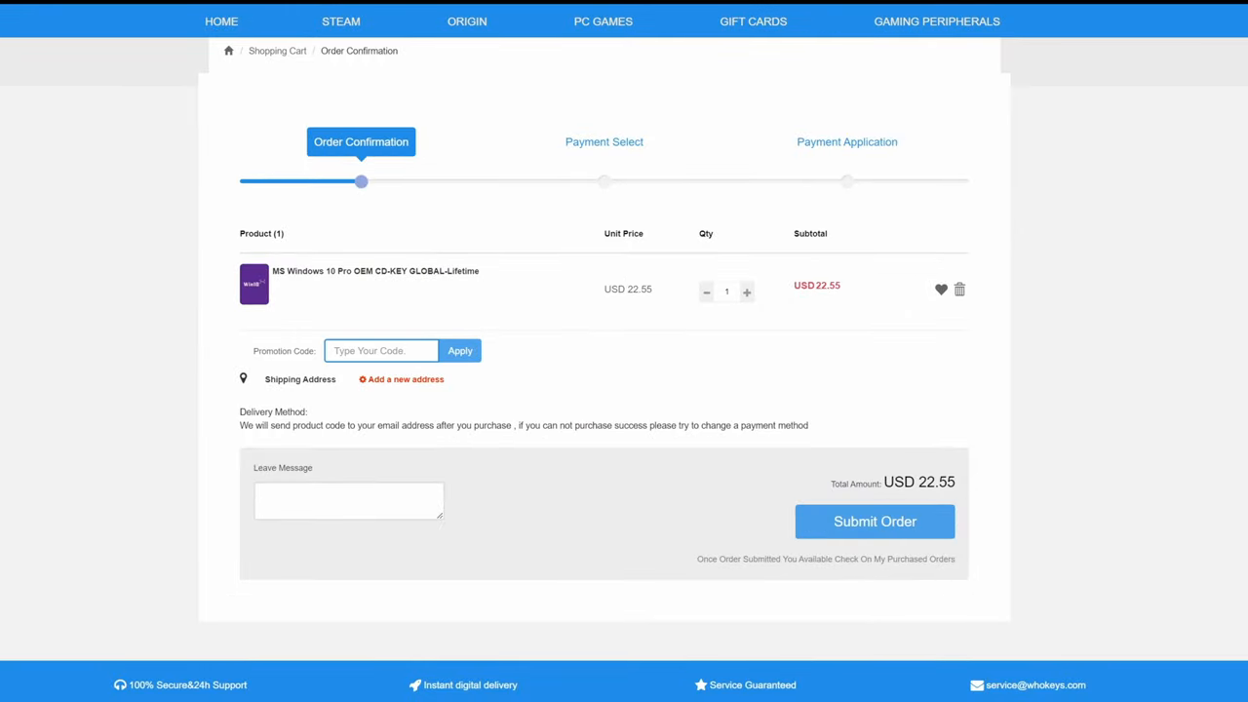
{"action": "type", "text": "M25"}
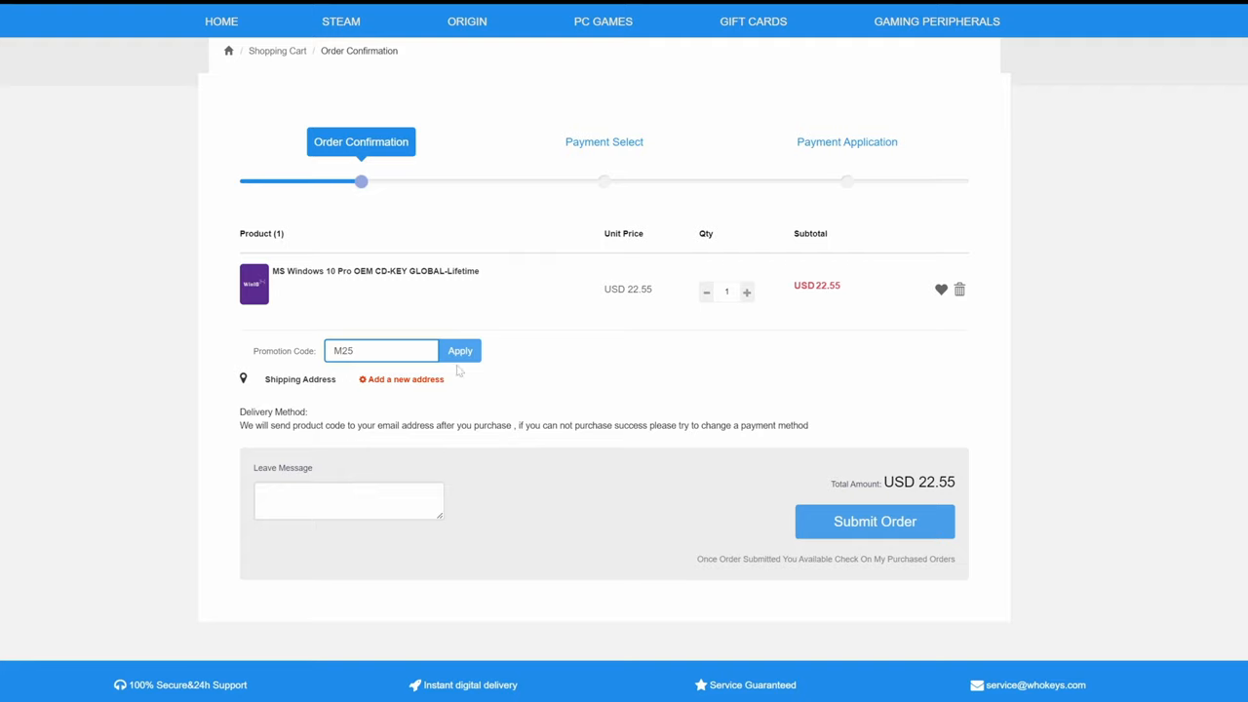
{"action": "left_click", "coordinate": [460, 351]}
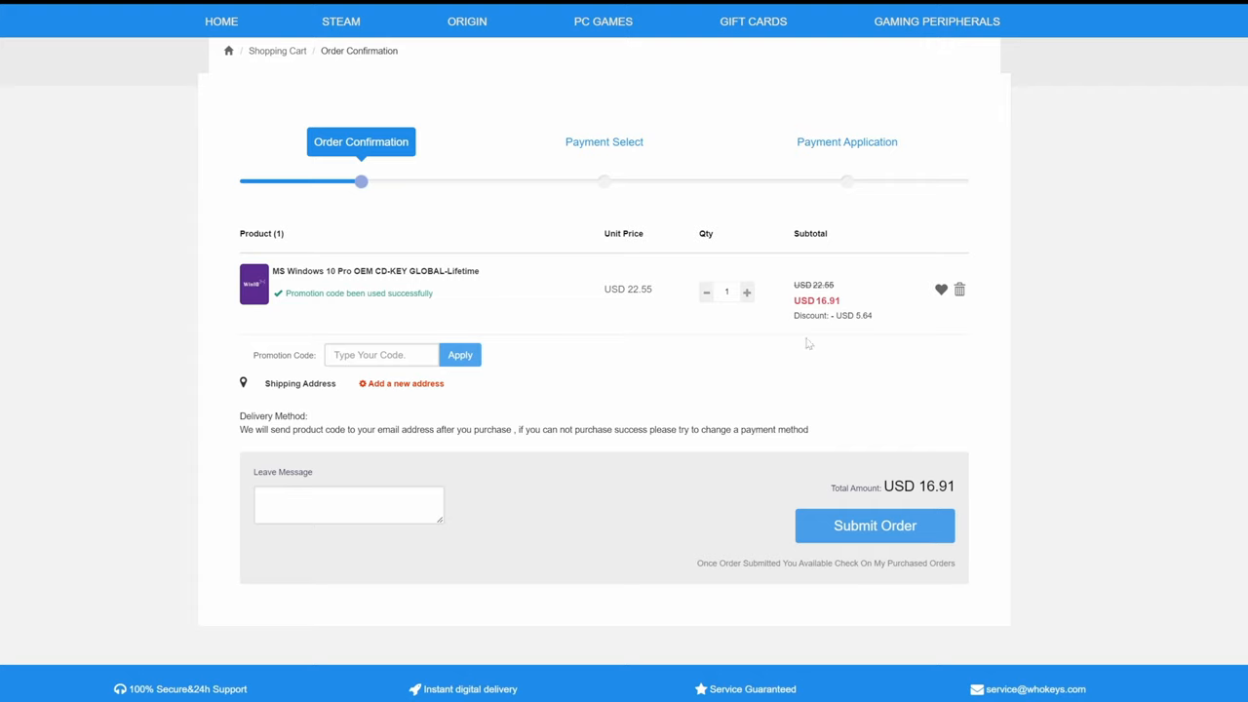
{"action": "left_click", "coordinate": [873, 527]}
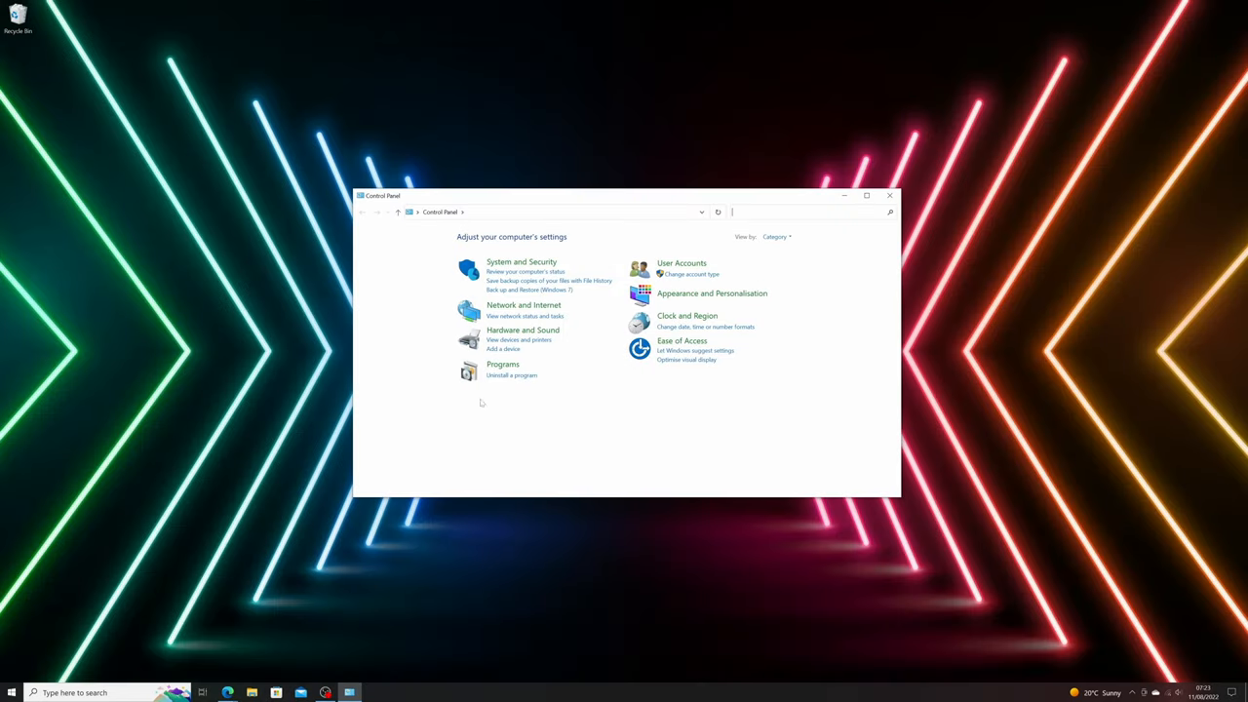
Activate Windows 10 Pro by entering the purchased product key under Activation settings.
{"action": "left_click", "coordinate": [776, 236]}
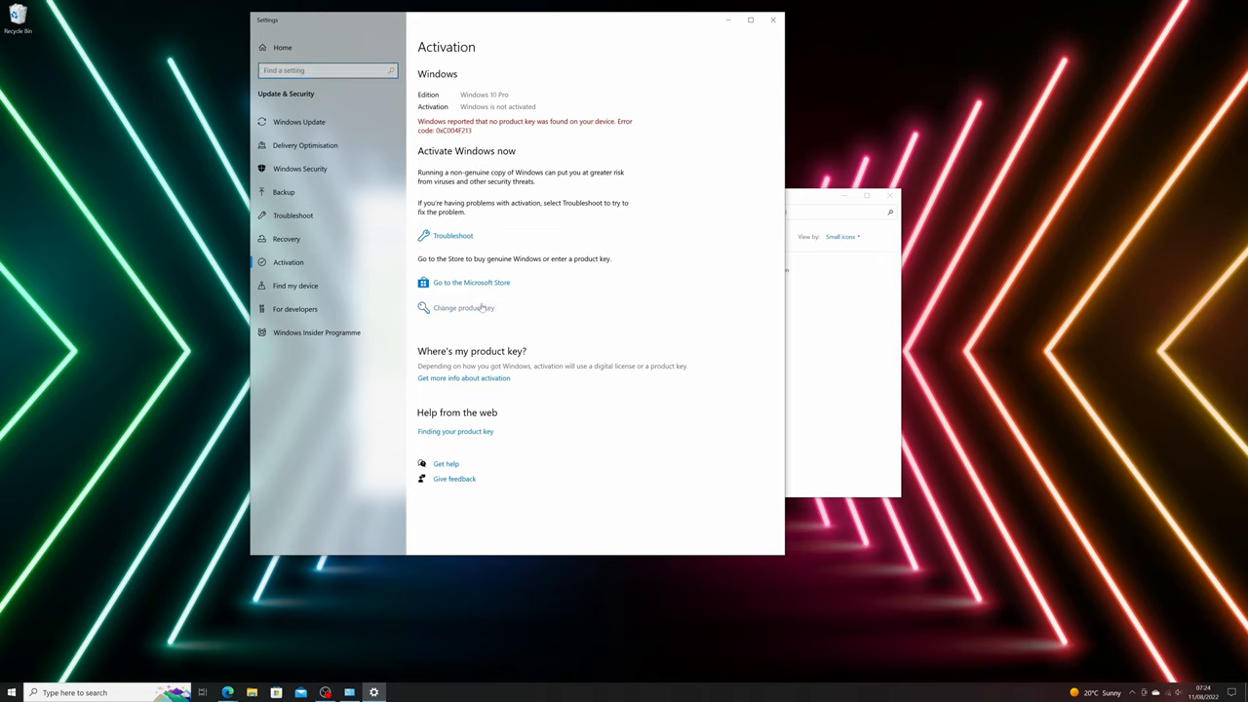
{"action": "left_click", "coordinate": [464, 308]}
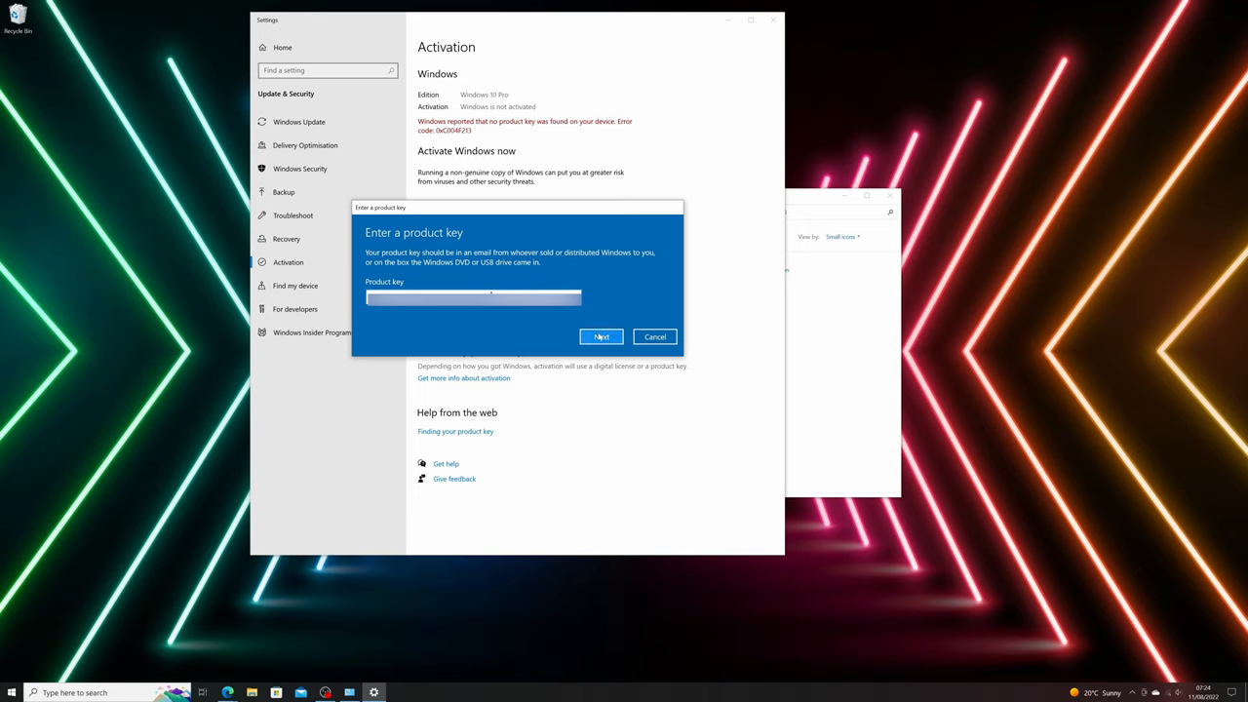
{"action": "left_click", "coordinate": [600, 335]}
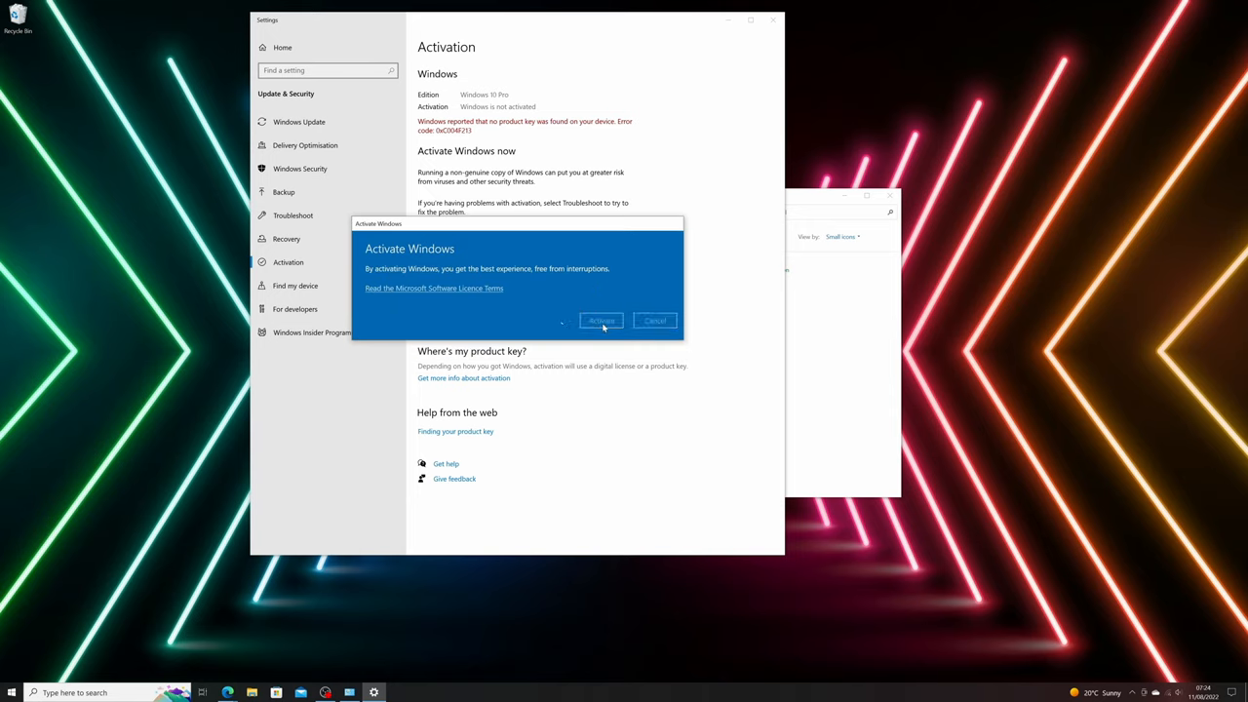
{"action": "left_click", "coordinate": [600, 320]}
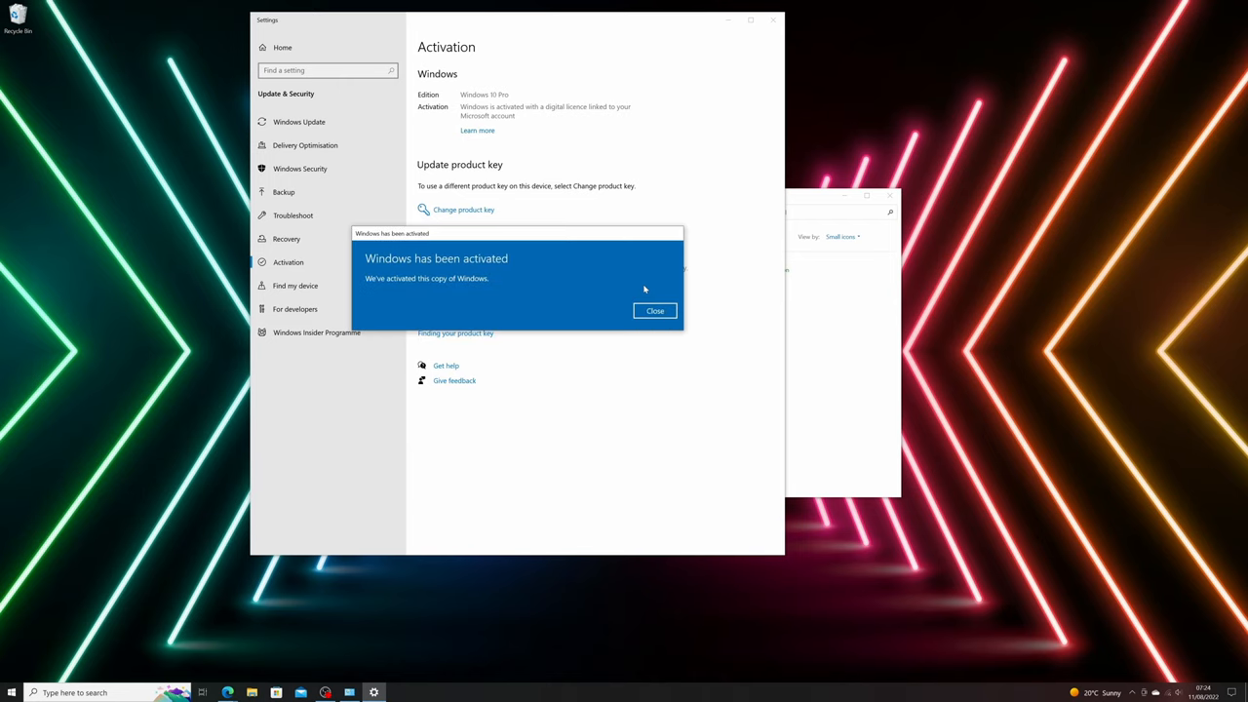
{"action": "left_click", "coordinate": [655, 310]}
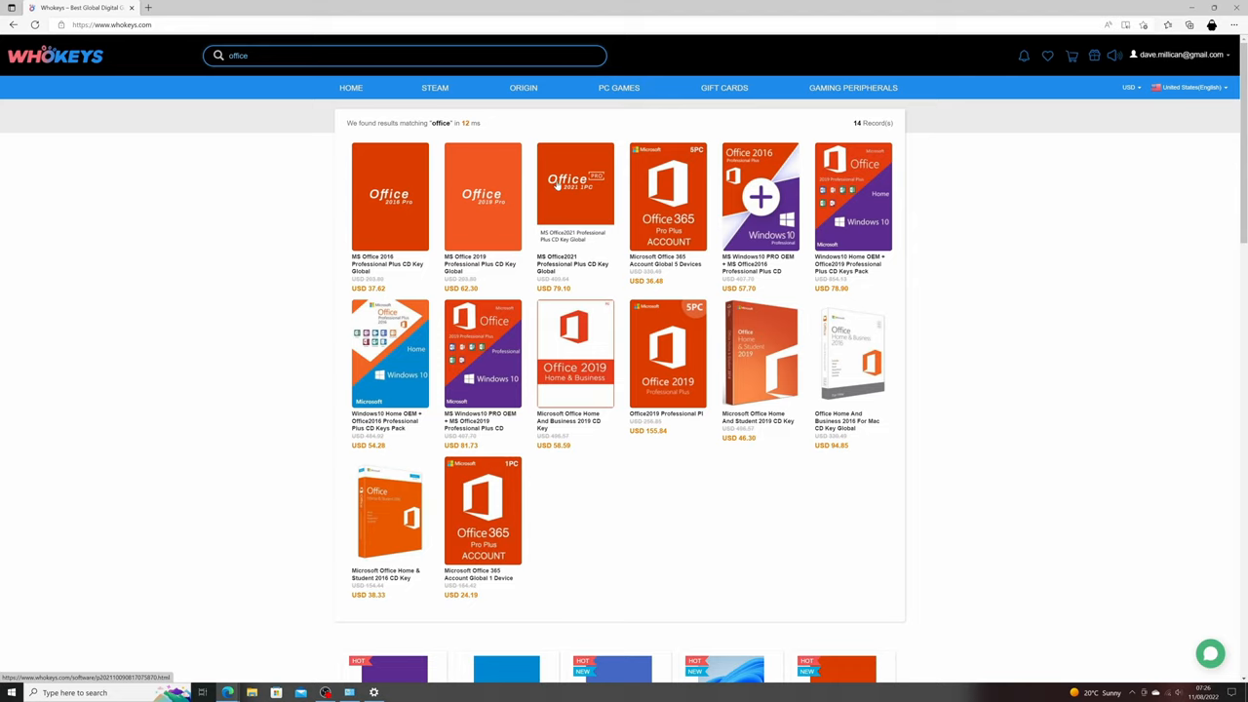
Start a Buy Now order for MS Office2021 Professional Plus and enter promotion code 25.
{"action": "left_click", "coordinate": [574, 195]}
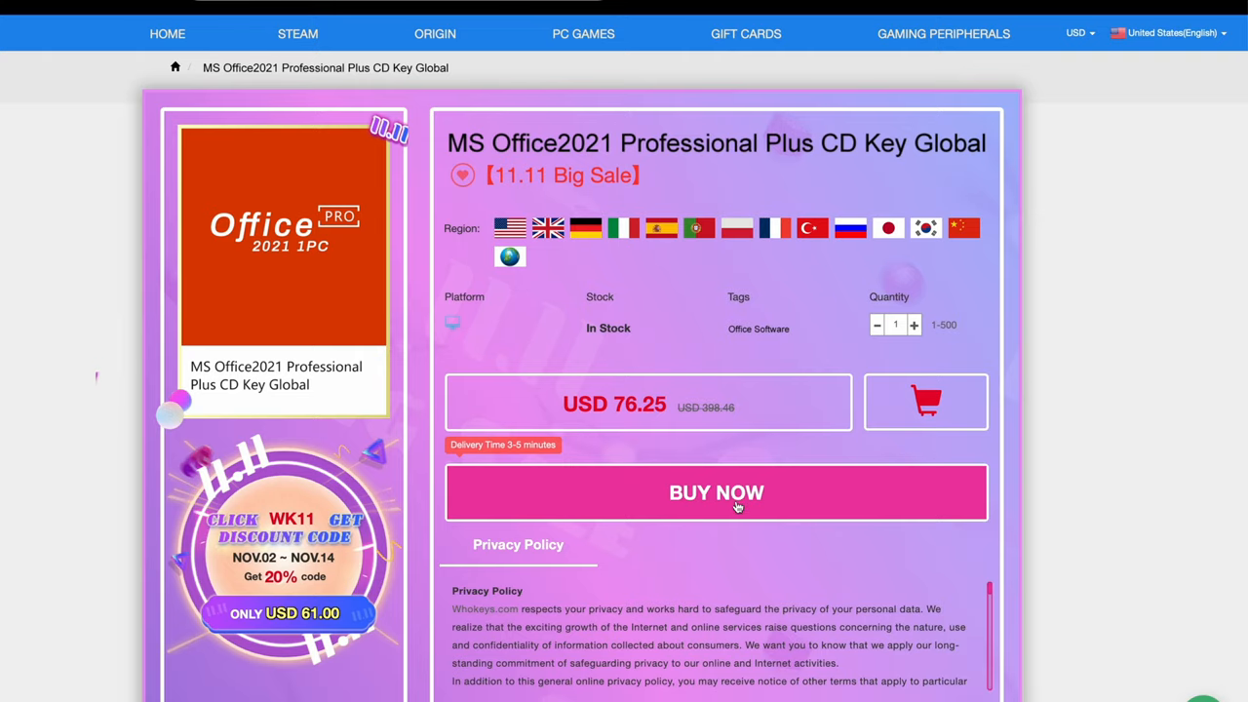
{"action": "left_click", "coordinate": [715, 492]}
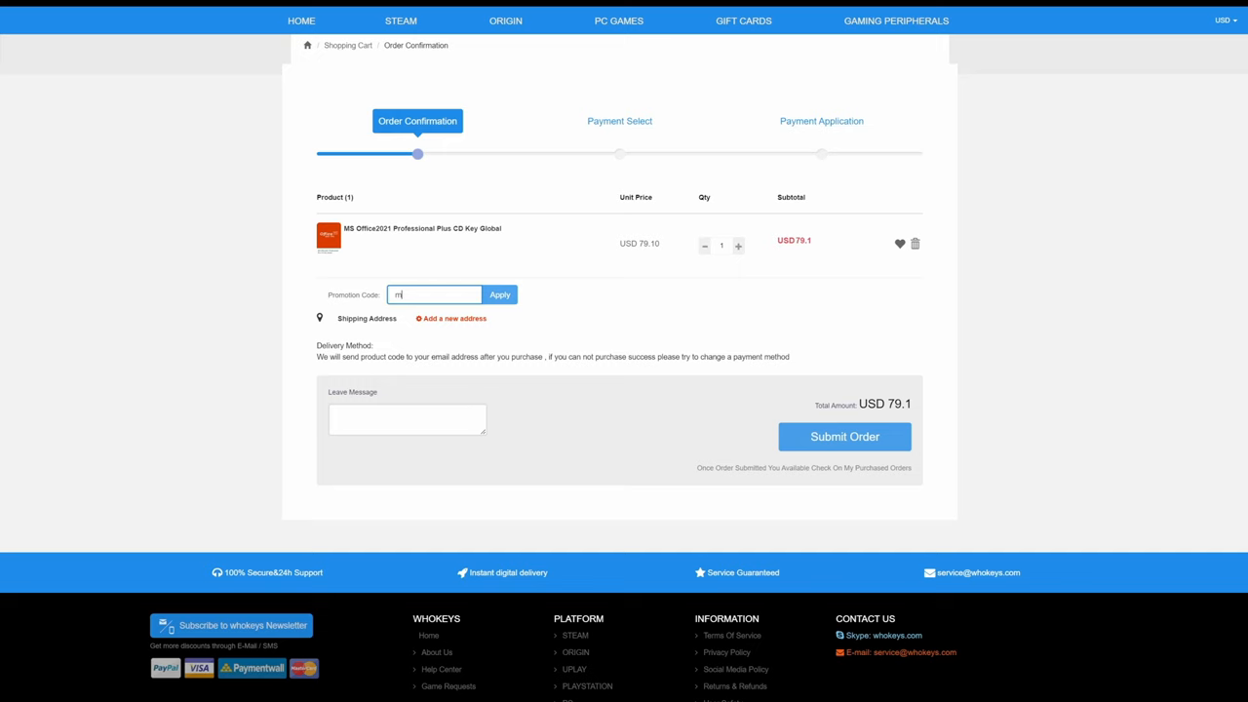
{"action": "type", "text": "25"}
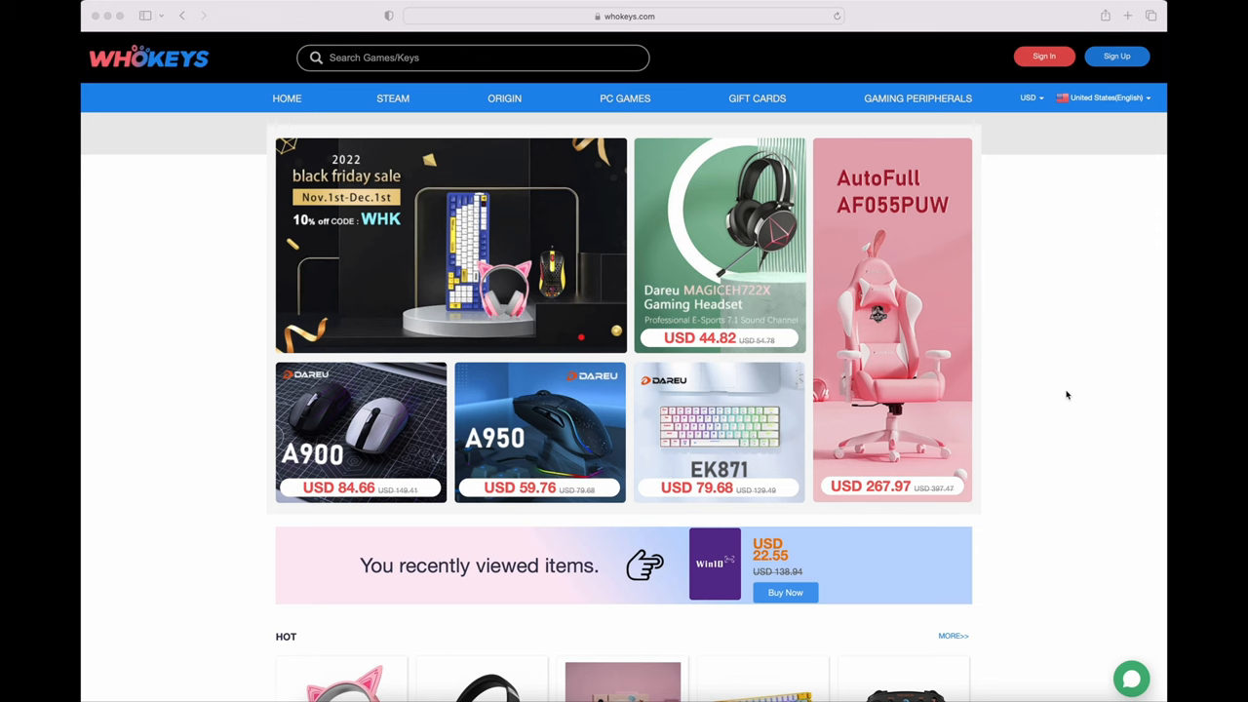
{"action": "scroll", "scroll_direction": "down", "scroll_amount": 3}
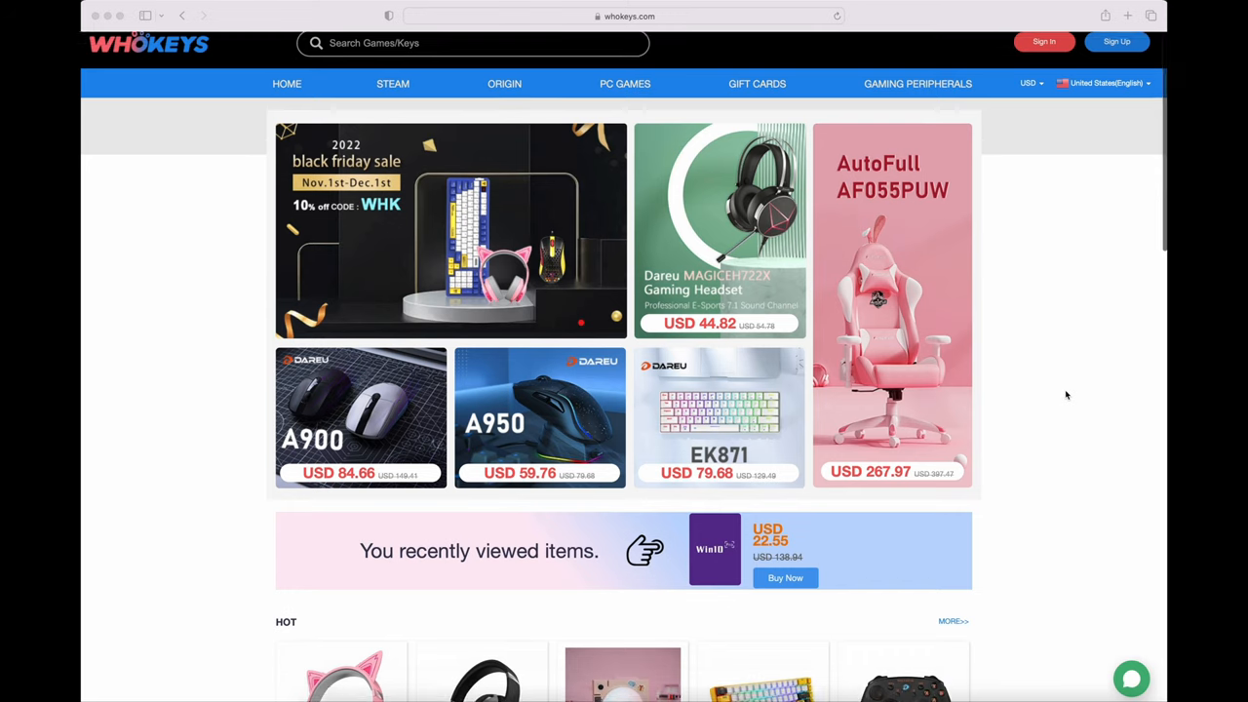
{"action": "scroll", "scroll_direction": "down", "scroll_amount": 3}
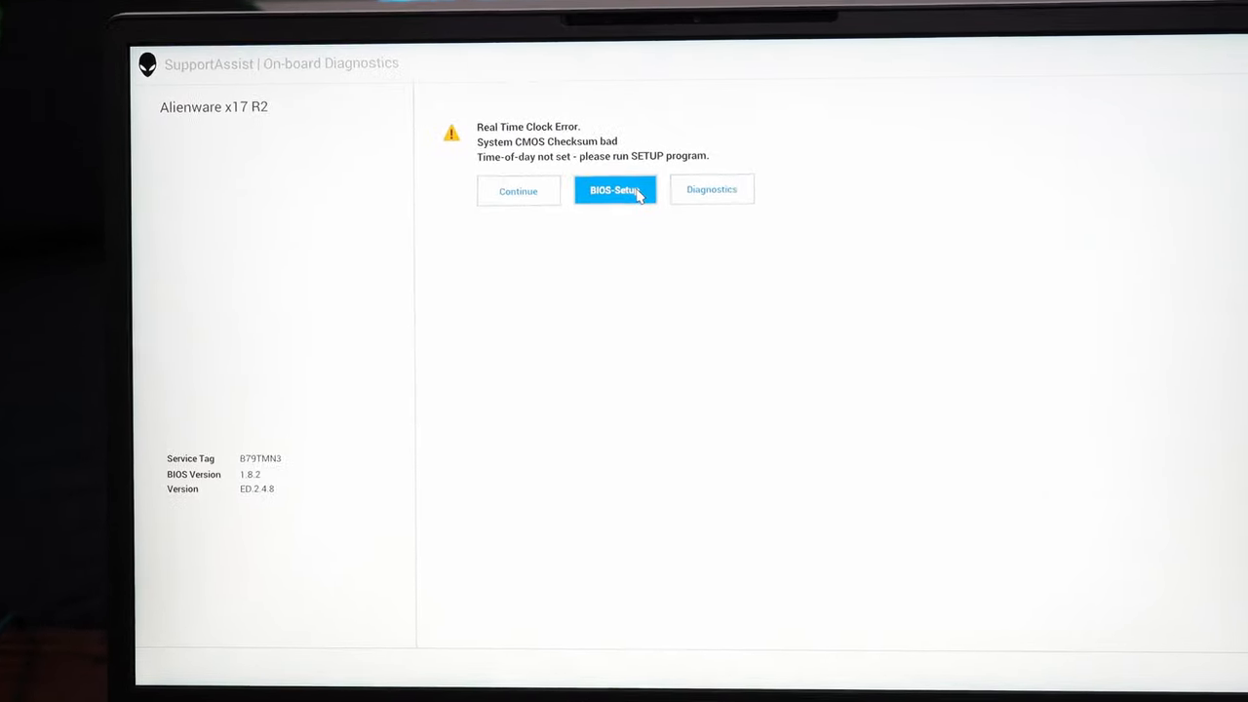
Enter BIOS Setup and view Advanced settings showing SATA/NVMe Operation as RAID on.
{"action": "left_click", "coordinate": [614, 189]}
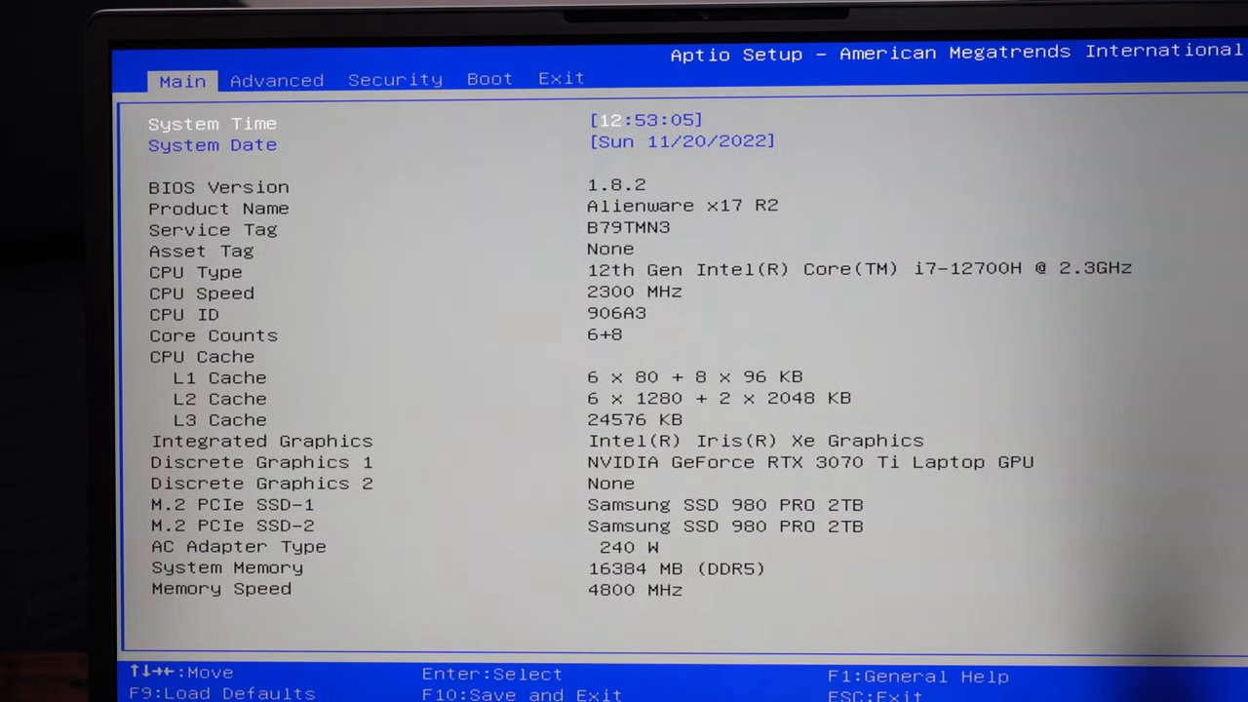
{"action": "left_click", "coordinate": [277, 78]}
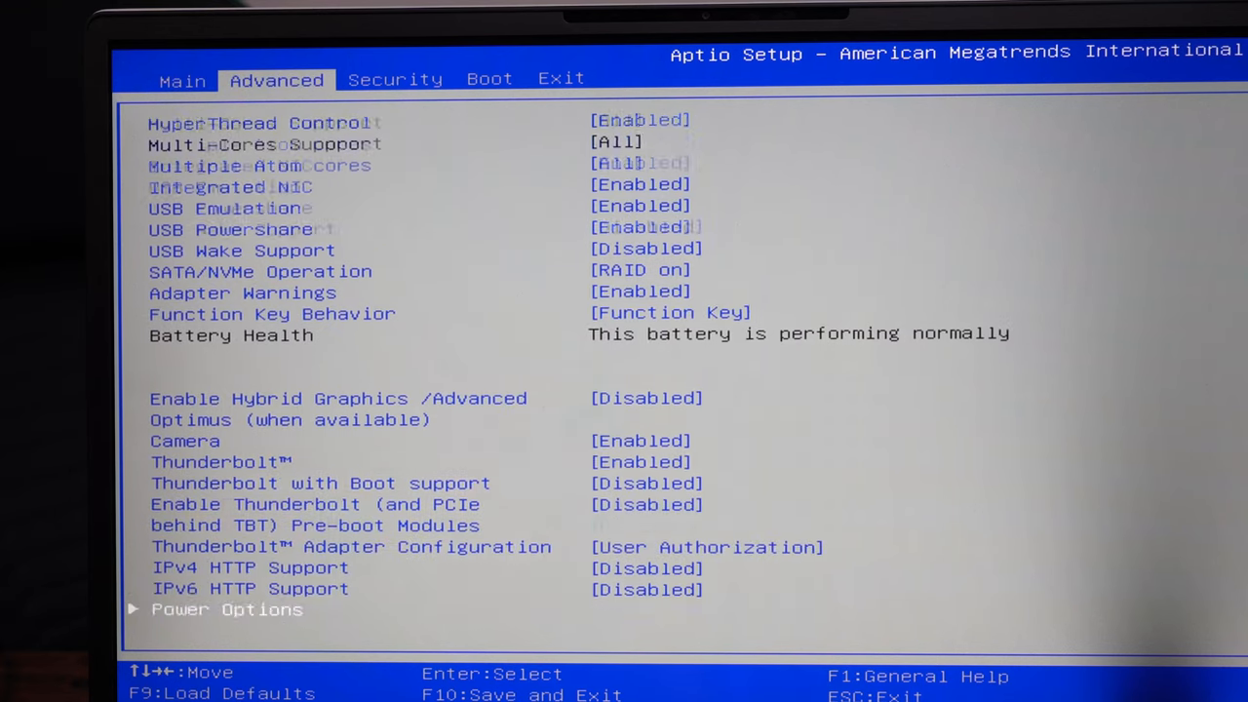
{"action": "scroll", "scroll_direction": "down", "scroll_amount": 3}
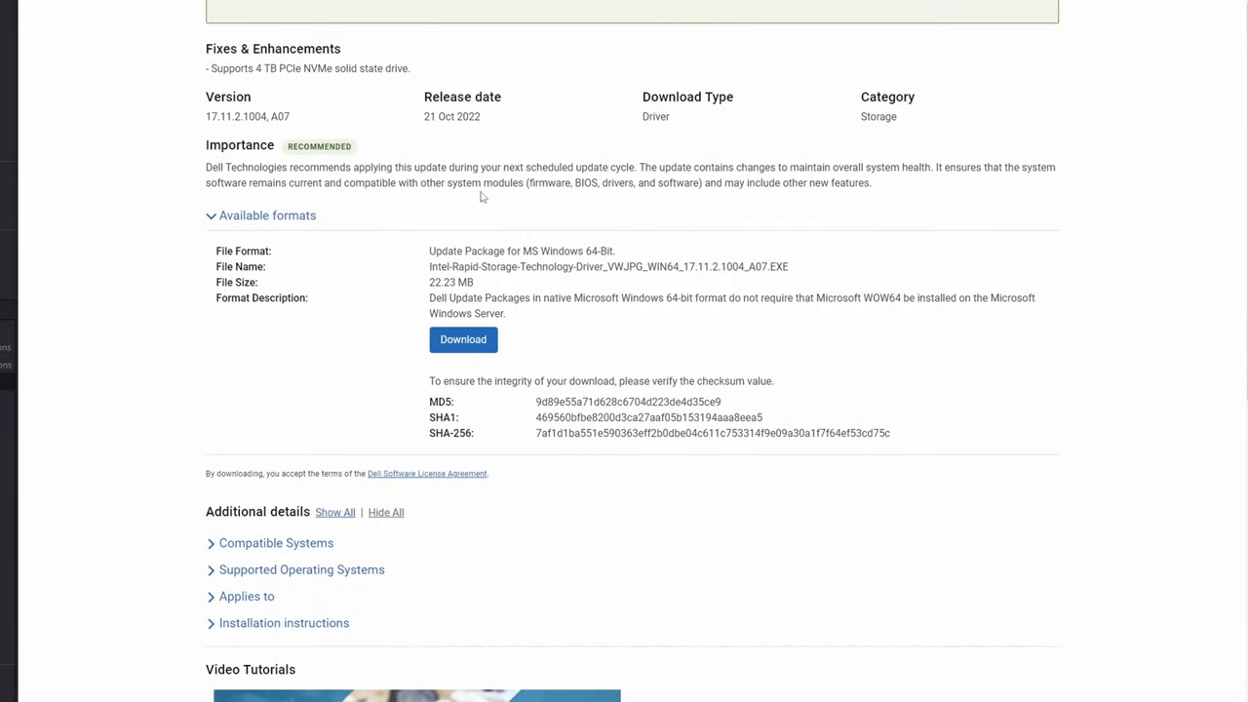
{"action": "mouse_move", "coordinate": [529, 351]}
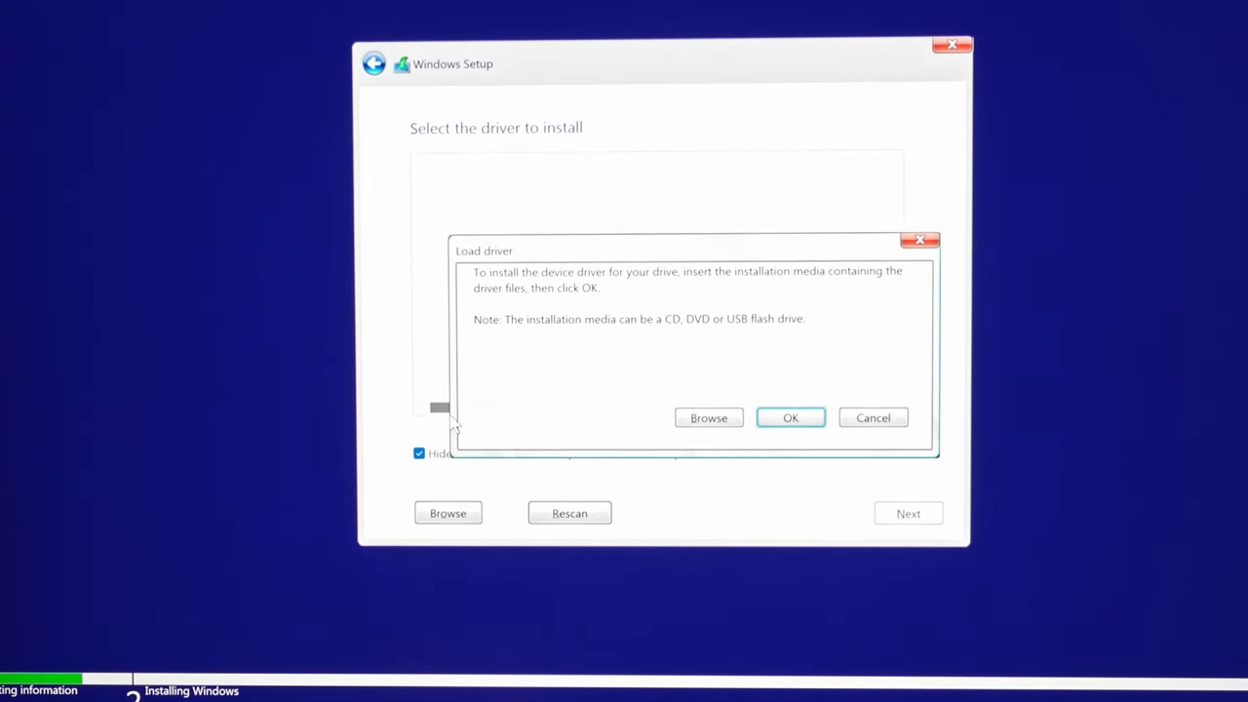
Browse the USB's VMD > f6vmdflpy x64 folder and install the Intel RST VMD Controller 467F driver.
{"action": "left_click", "coordinate": [710, 417]}
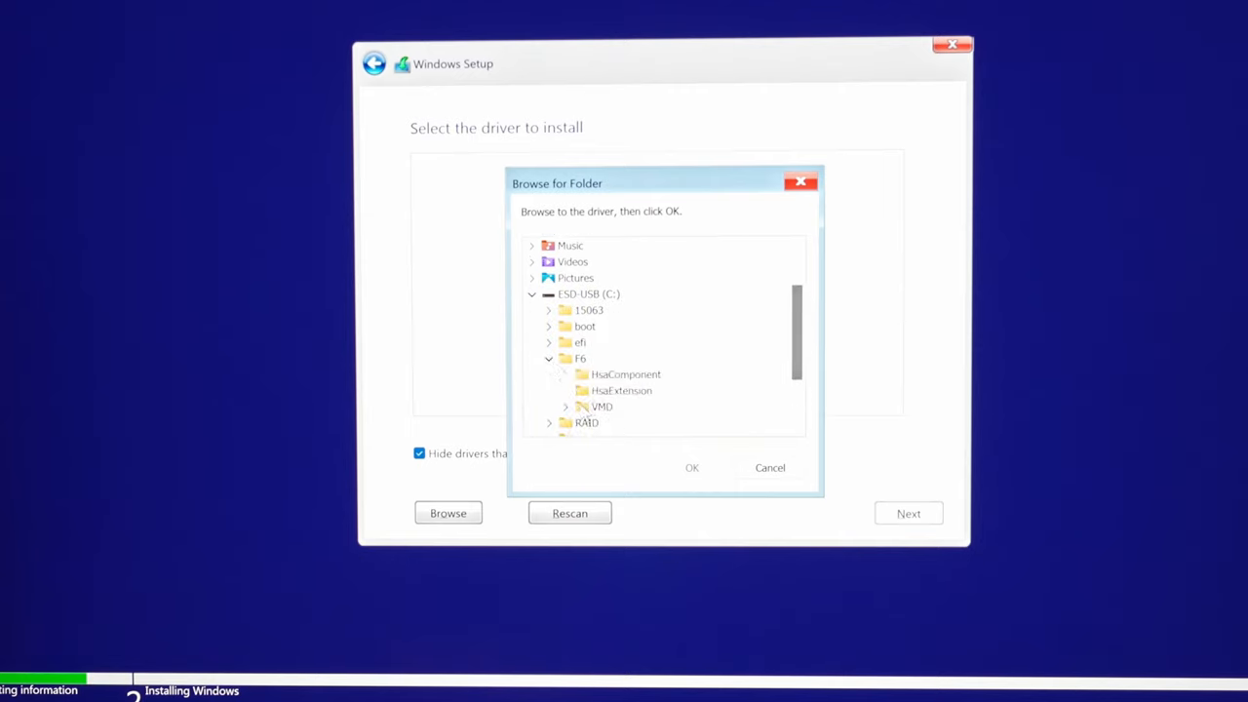
{"action": "left_click", "coordinate": [565, 407]}
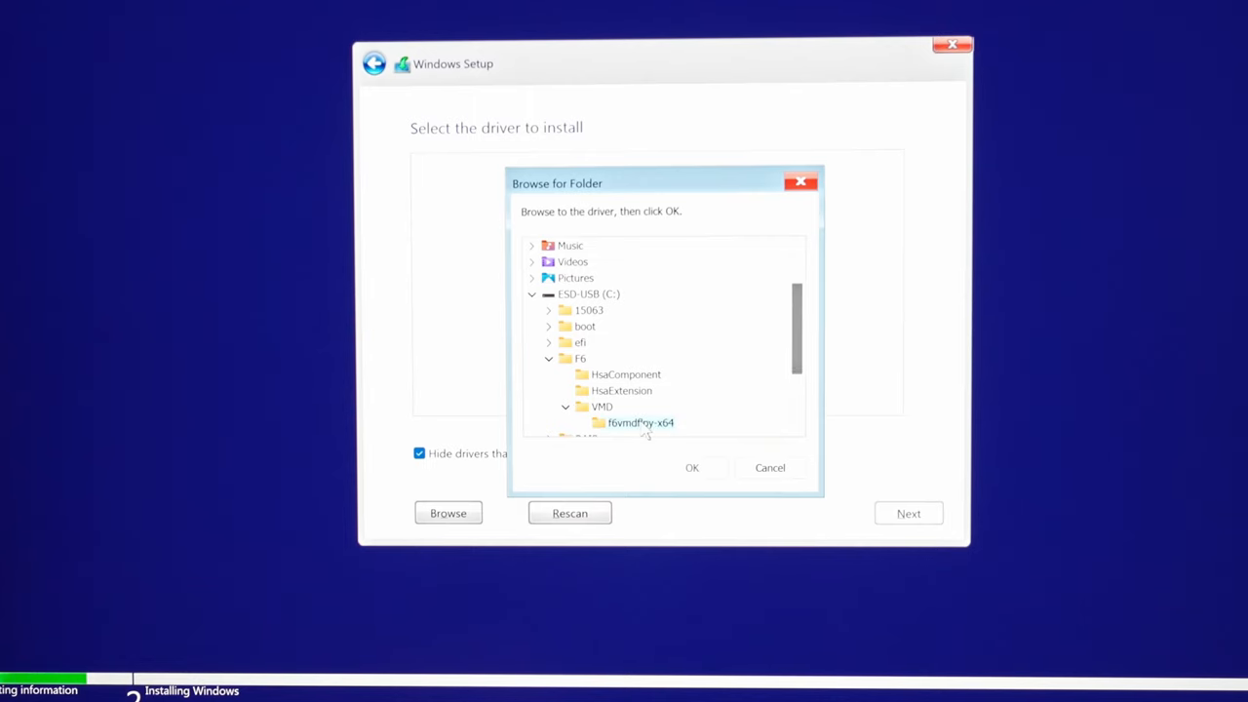
{"action": "left_click", "coordinate": [690, 468]}
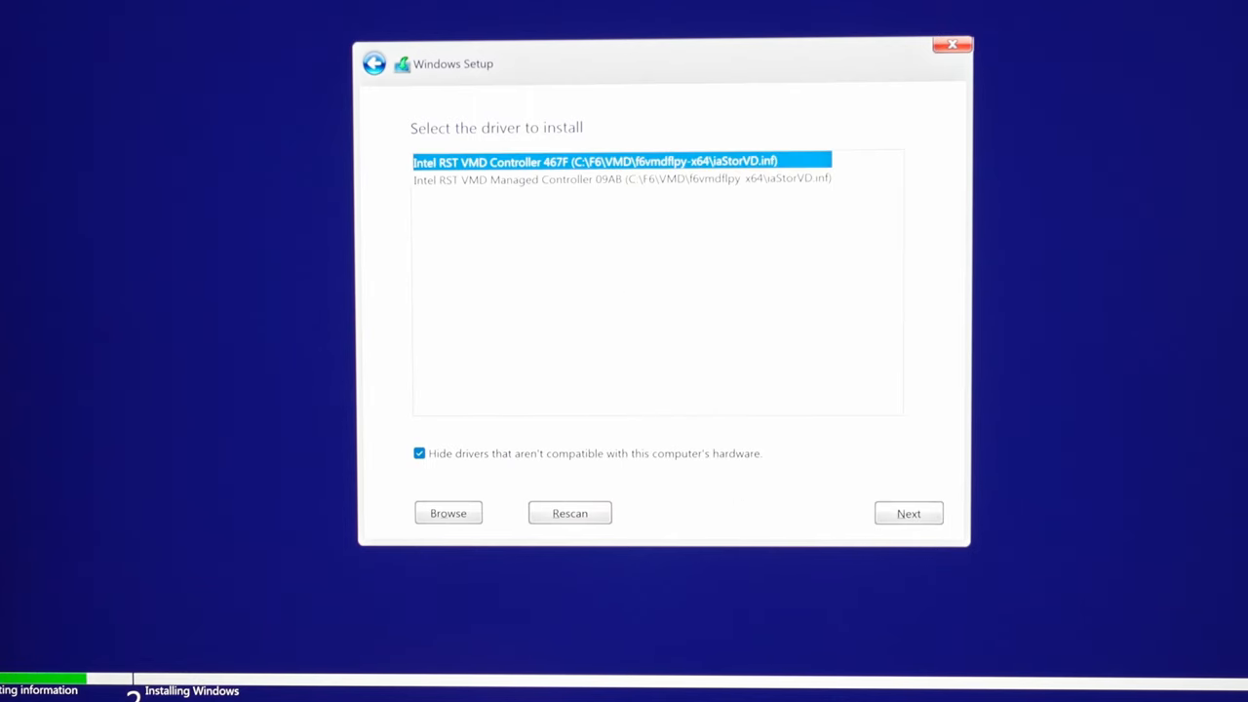
{"action": "left_click", "coordinate": [909, 513]}
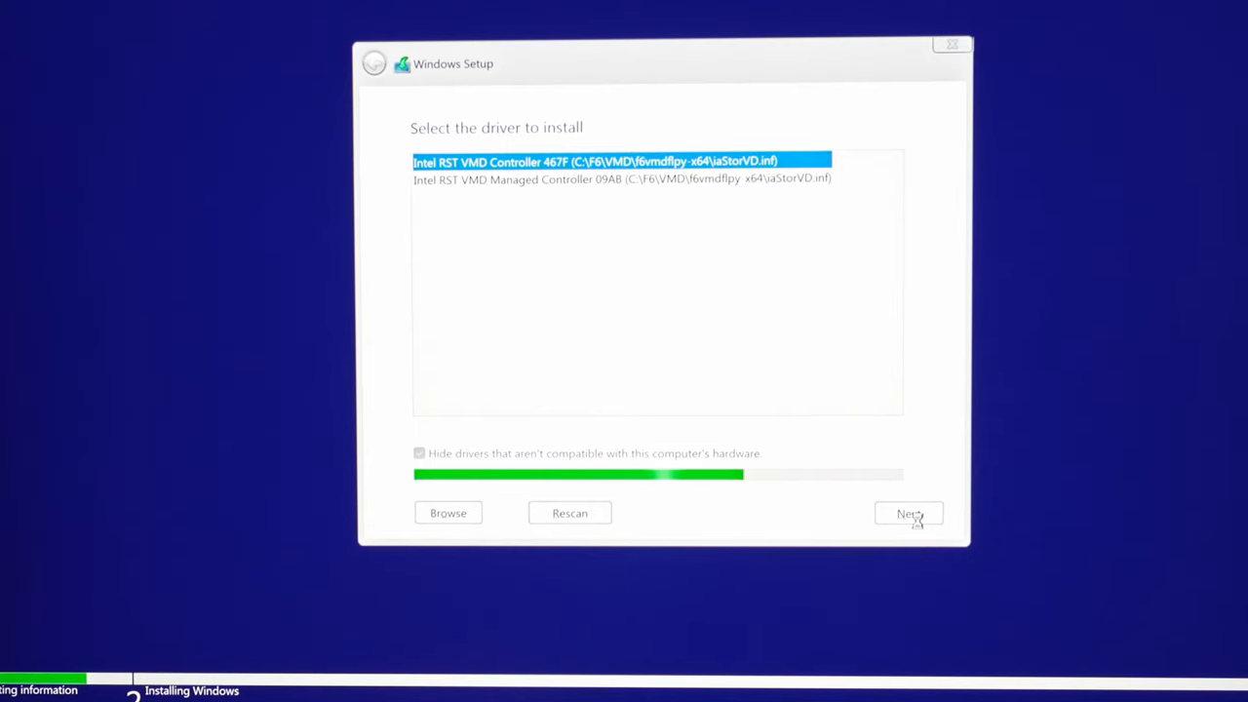